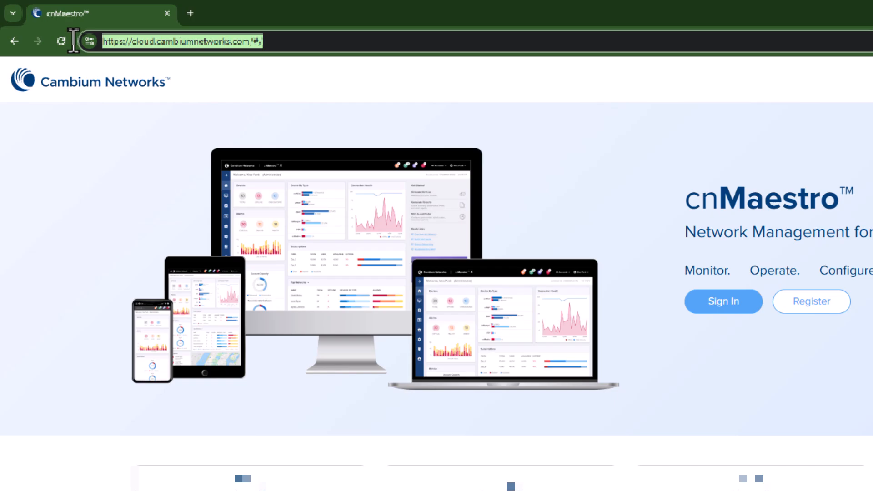
# Sign in to the cnMaestro cloud account with email and password
pyautogui.click(724, 301)
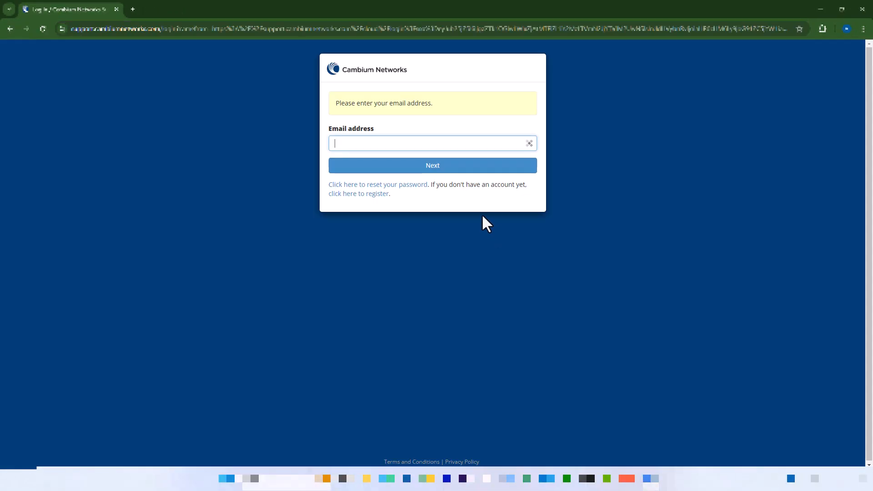
pyautogui.click(432, 166)
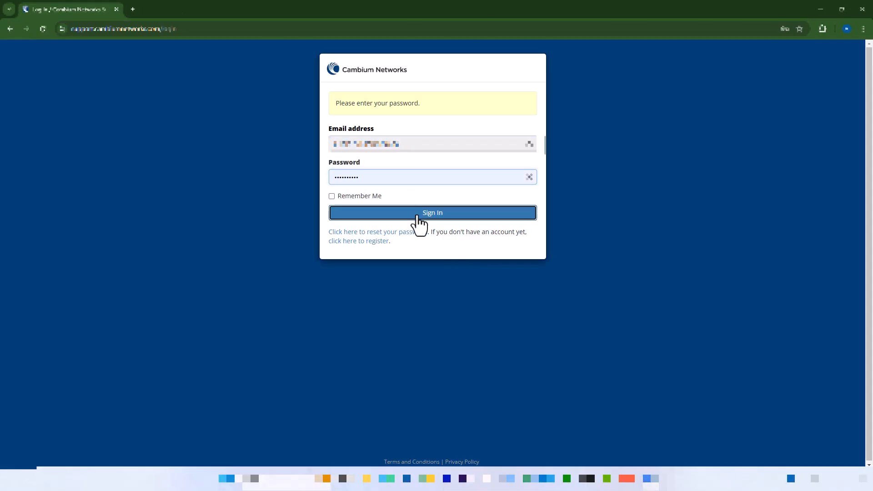
pyautogui.click(432, 213)
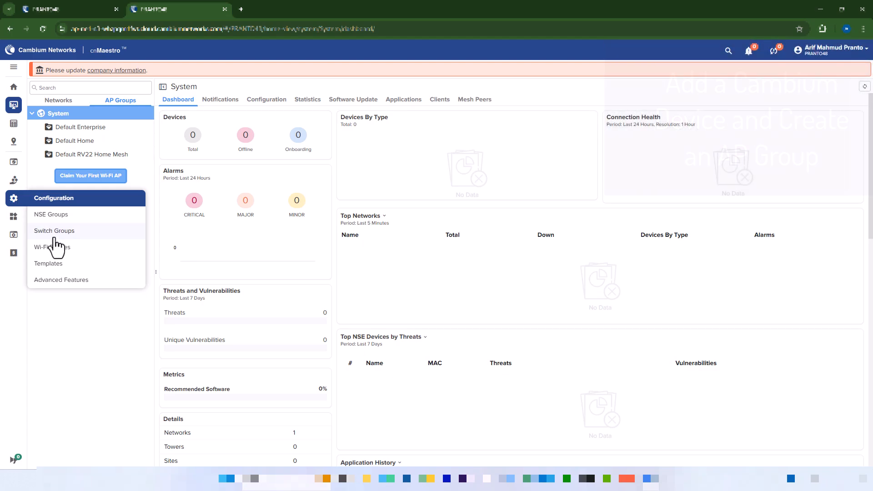
# Add a Wi-Fi AP group named 'IT Support BD' with country China
pyautogui.click(48, 247)
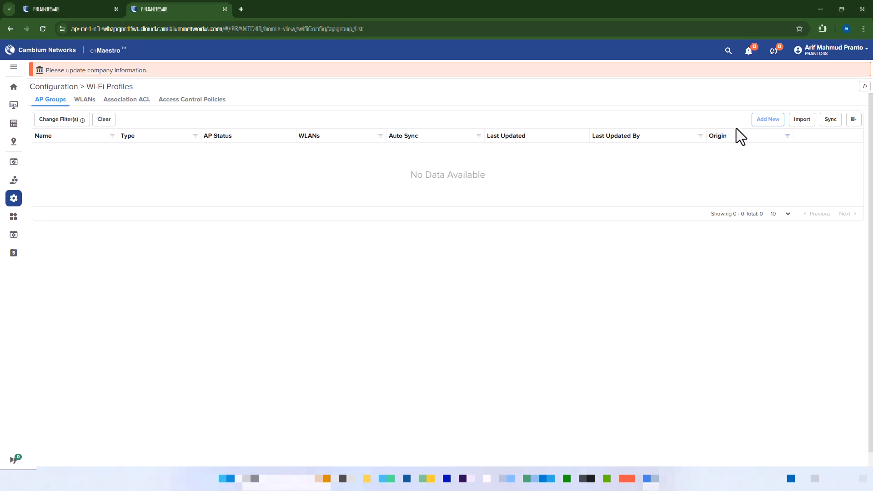
pyautogui.click(768, 119)
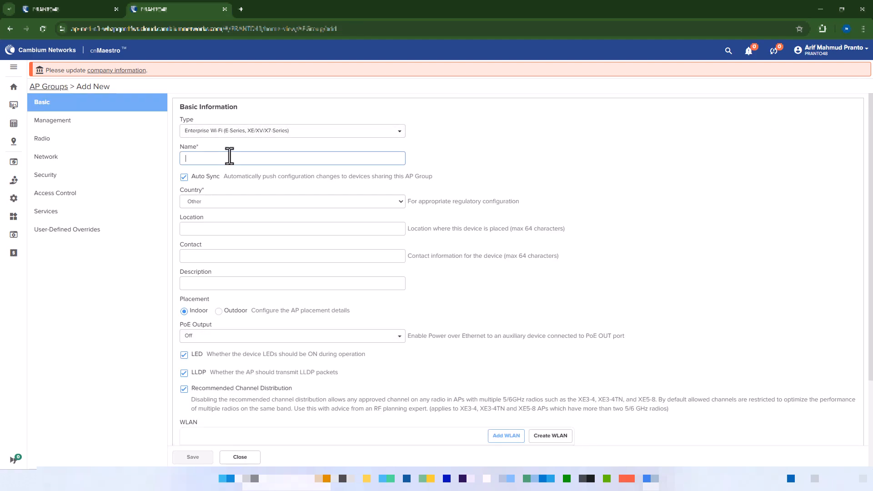
pyautogui.write('IT Support B')
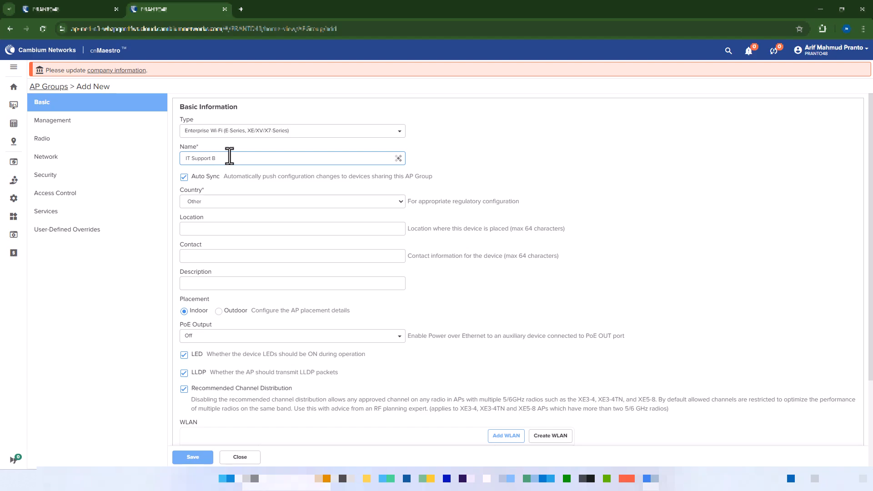
pyautogui.click(292, 202)
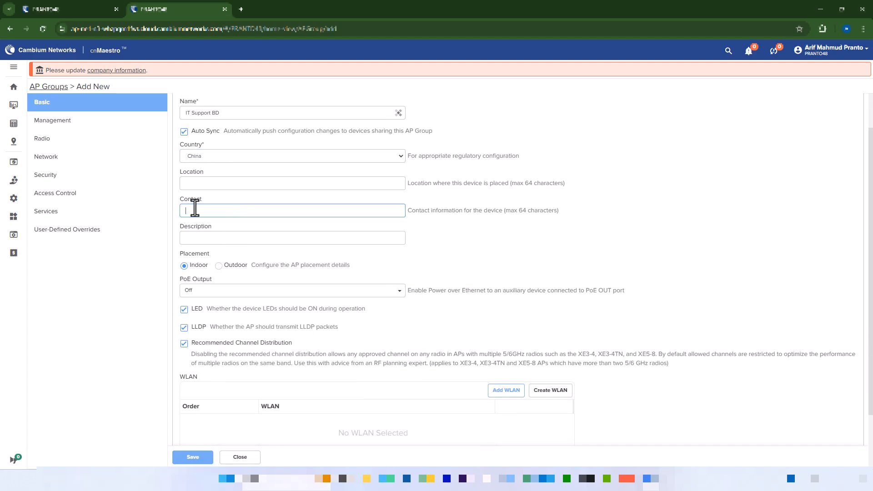
pyautogui.scroll(-3)
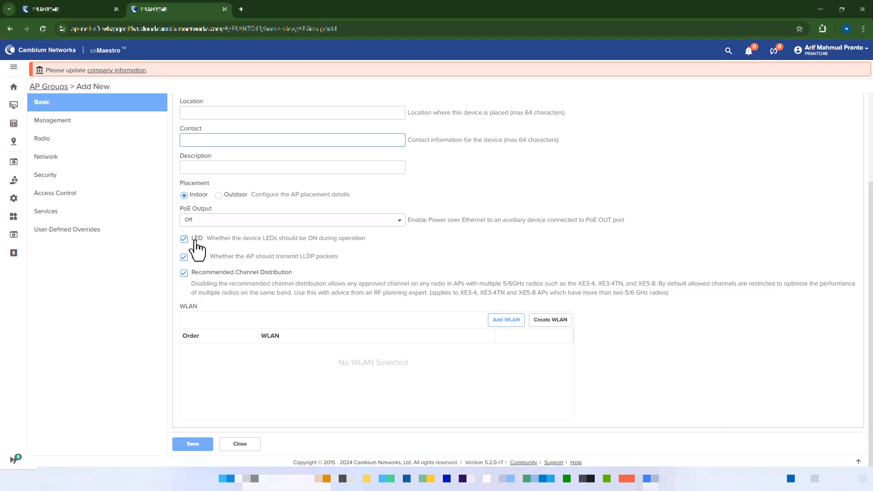
pyautogui.moveTo(293, 384)
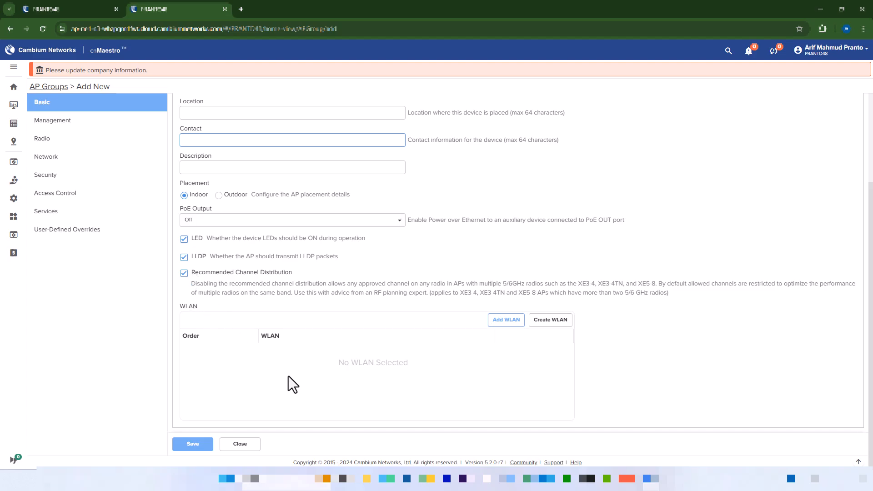
pyautogui.click(292, 140)
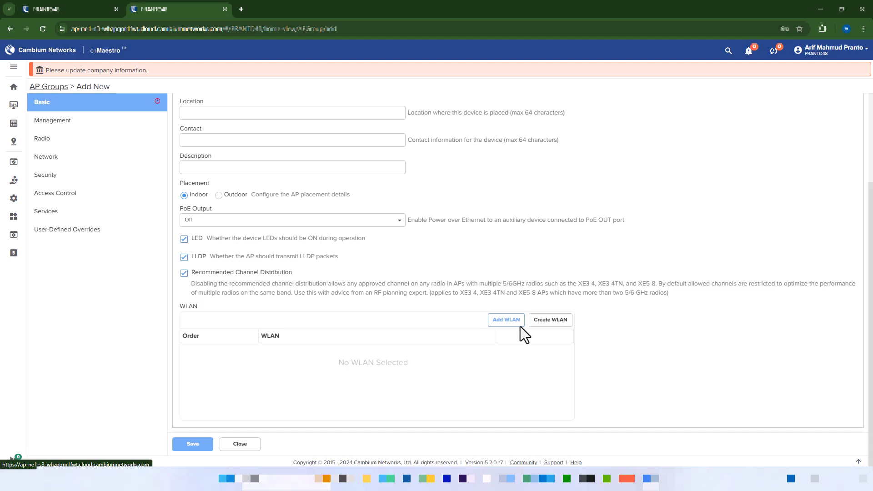
pyautogui.click(505, 320)
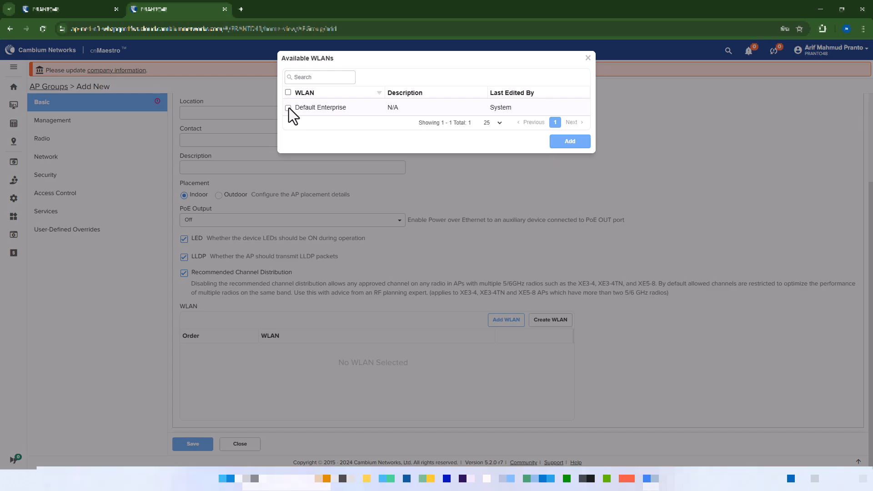
# Select the Default Enterprise WLAN for the IT Support BD group
pyautogui.click(569, 141)
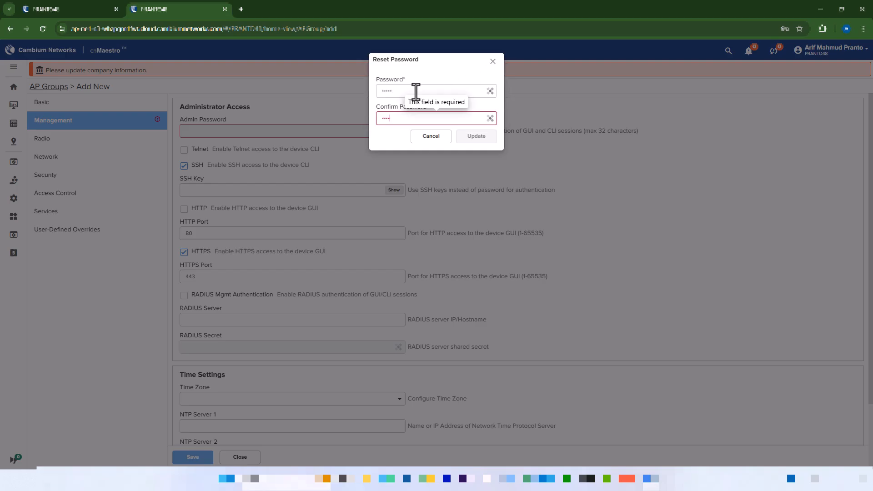
# Confirm the admin password, enable HTTP, set time zone Asia/Dhaka, and save the group
pyautogui.click(476, 137)
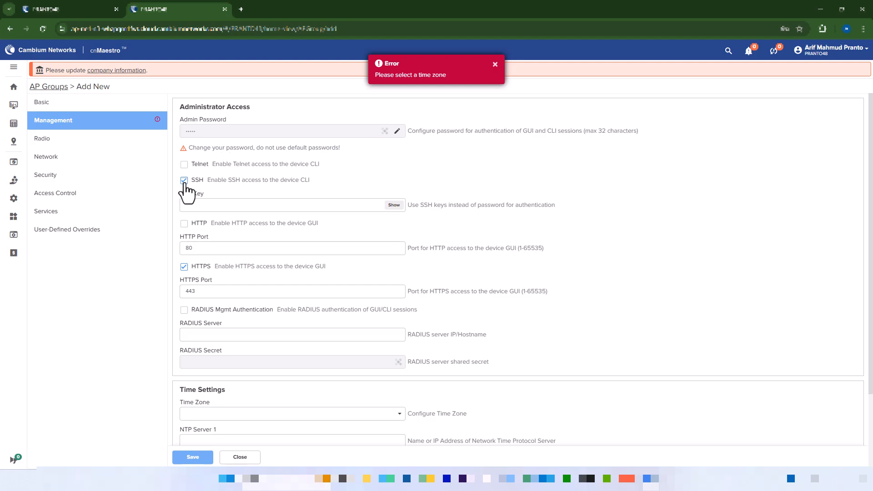
pyautogui.click(183, 179)
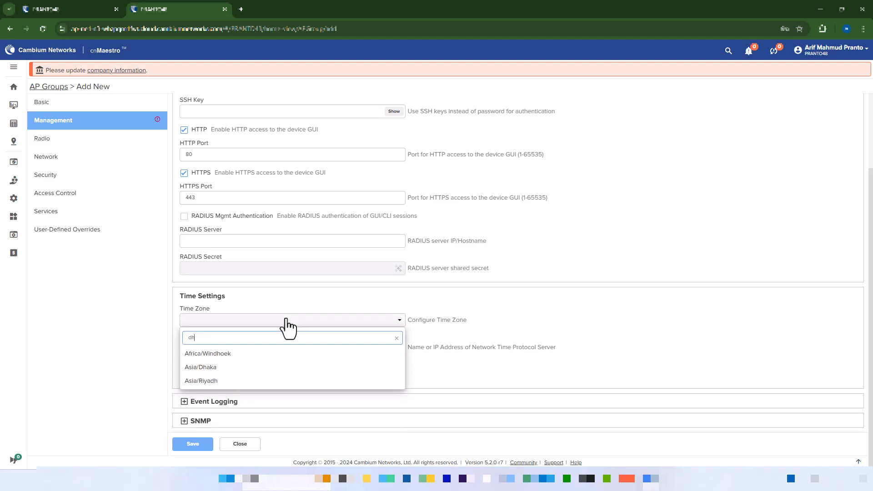
pyautogui.click(201, 367)
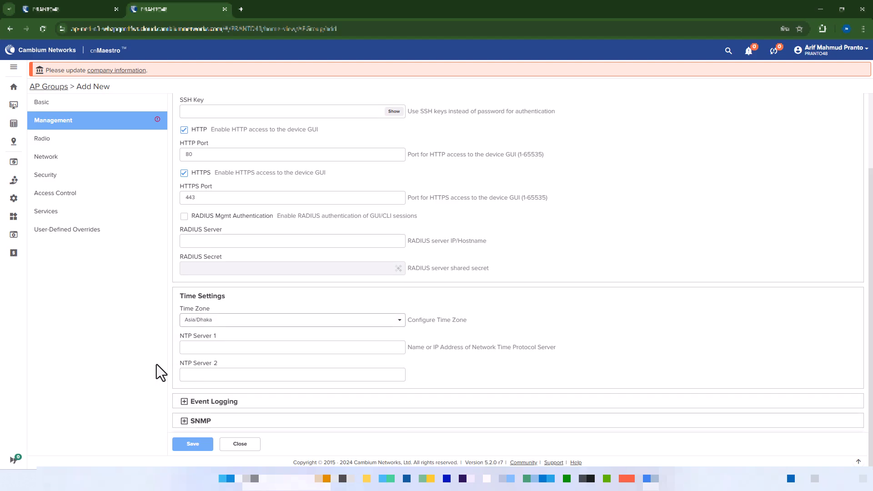
pyautogui.moveTo(84, 177)
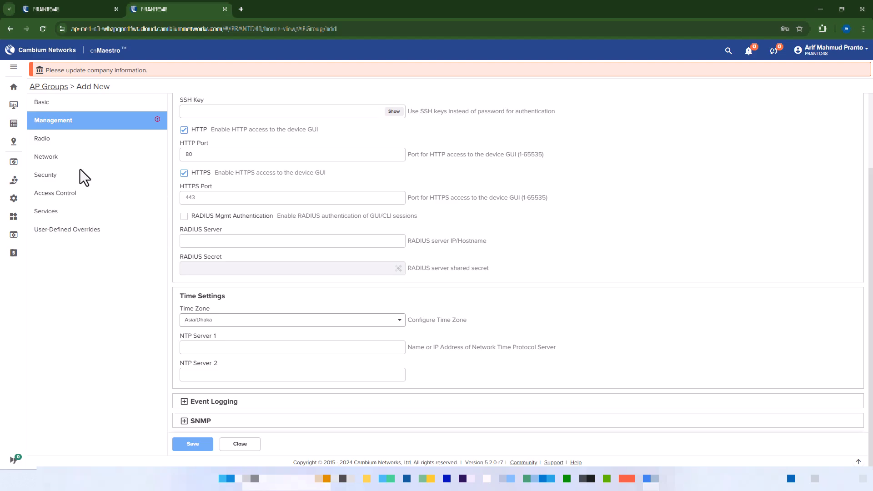
pyautogui.click(192, 444)
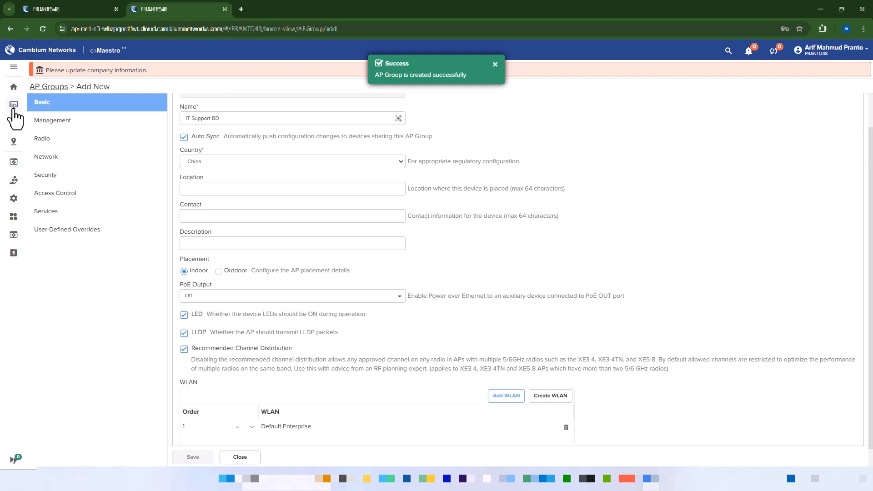
pyautogui.click(14, 105)
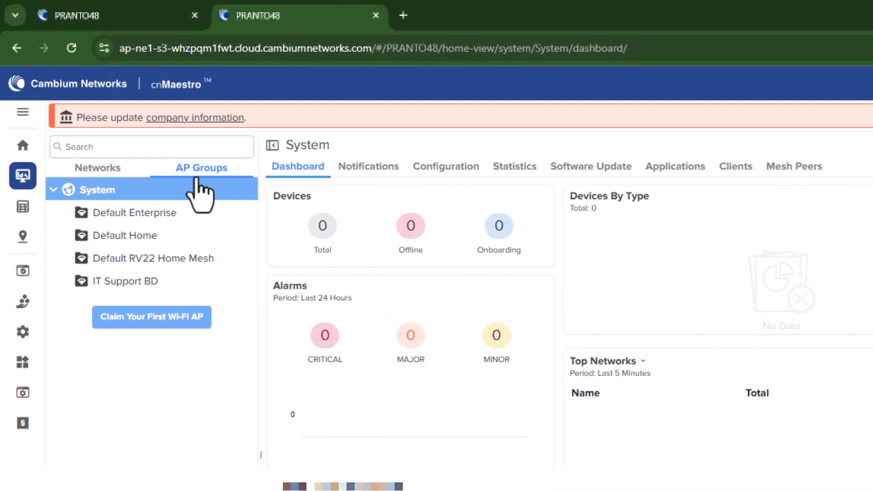
pyautogui.click(247, 281)
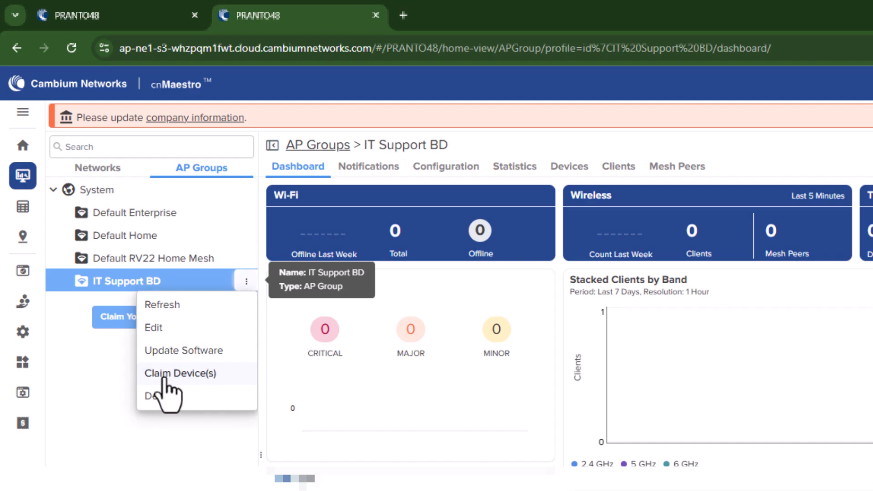
pyautogui.click(180, 372)
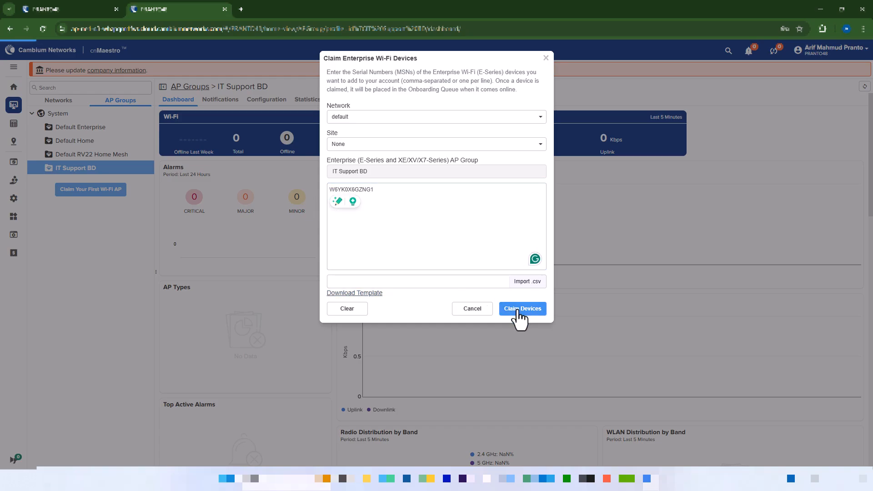
pyautogui.click(522, 309)
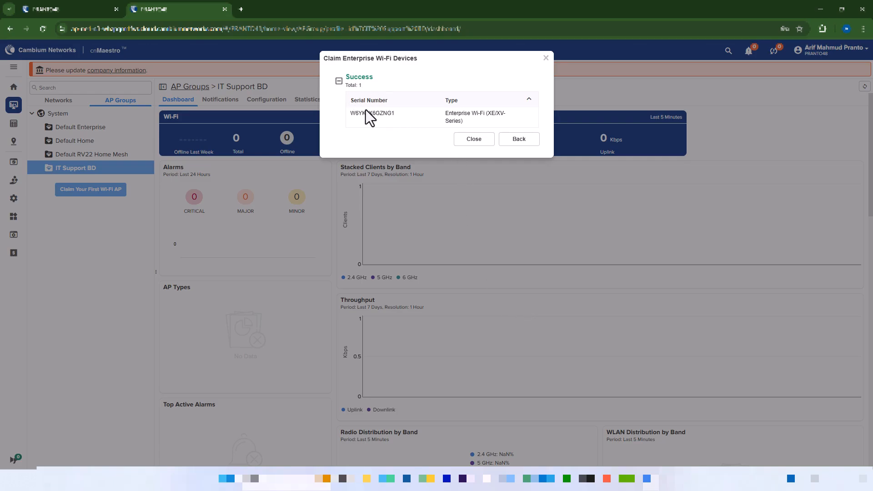
pyautogui.click(474, 139)
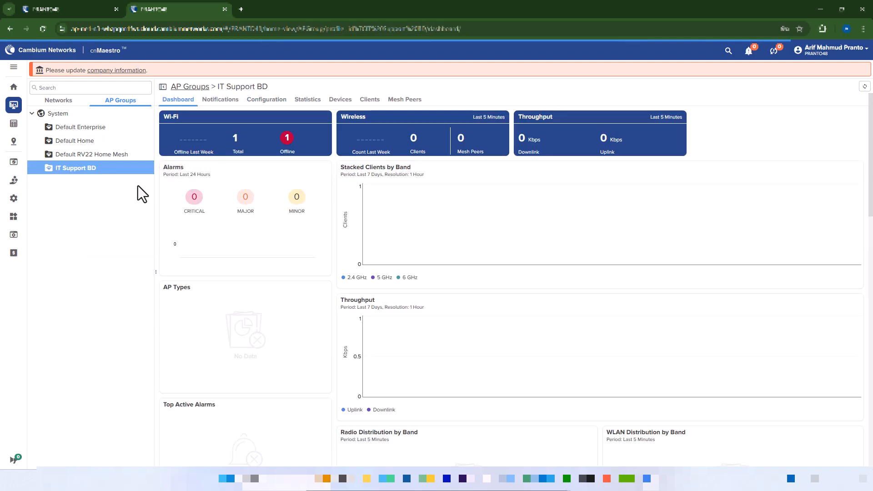
pyautogui.click(340, 99)
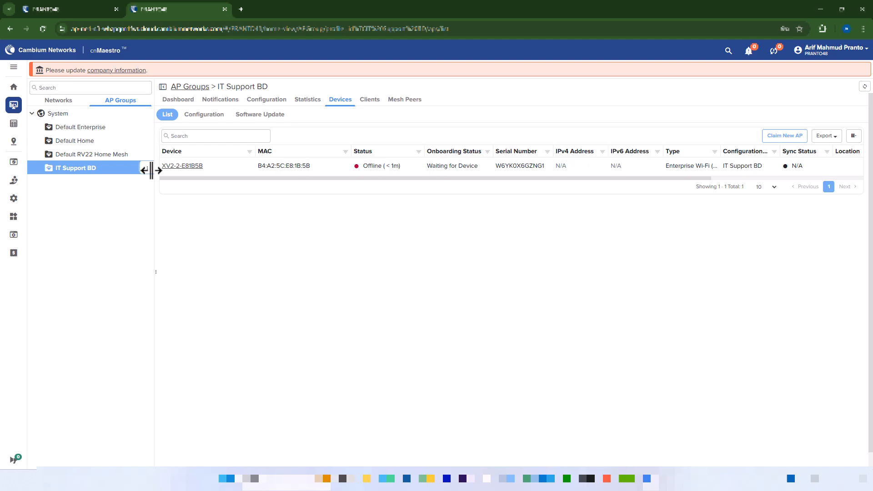
# Open device XV2-2-E81B5B's Configuration tab under the IT Support BD group
pyautogui.click(178, 99)
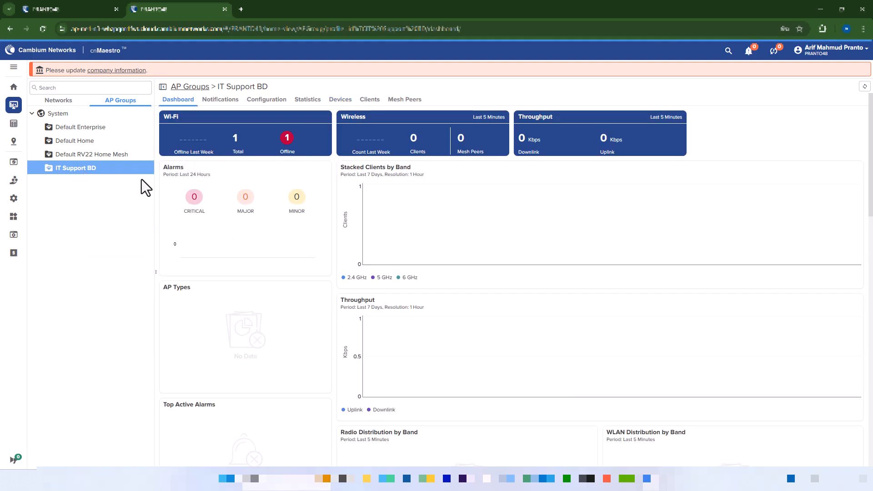
pyautogui.moveTo(67, 87)
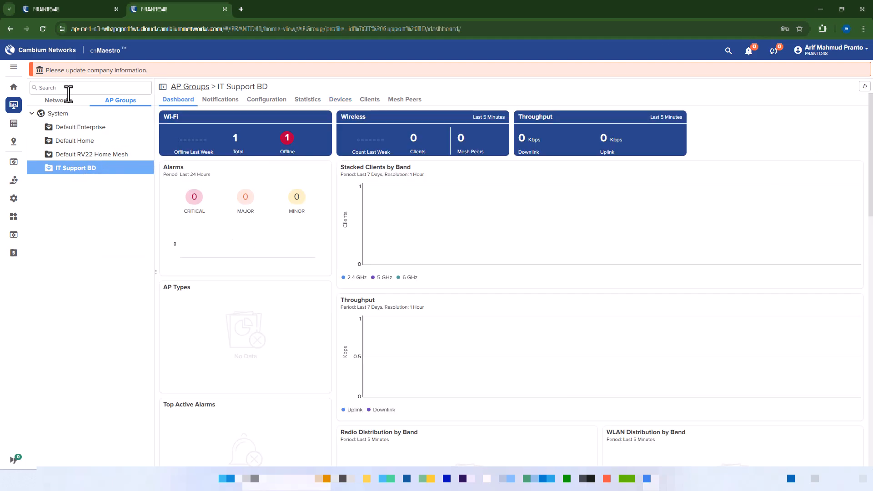
pyautogui.click(58, 113)
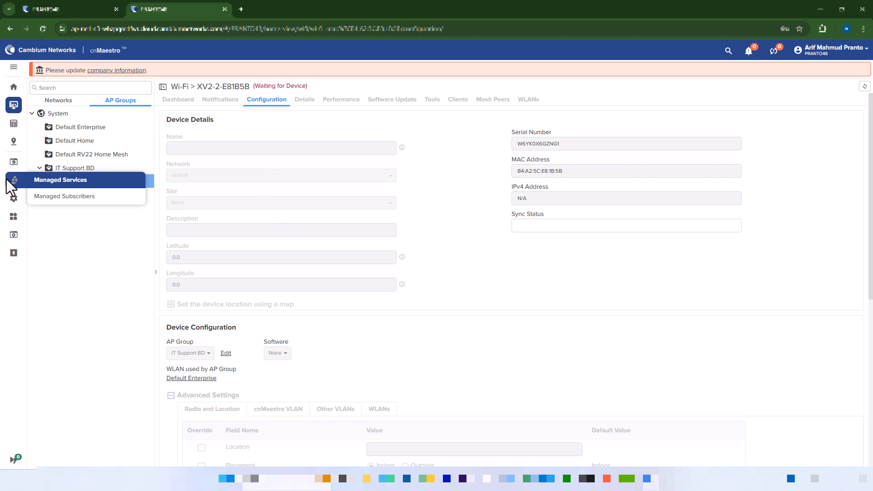
# Add and save an open WLAN 'IT' with SSID IT on VLAN 1
pyautogui.click(53, 247)
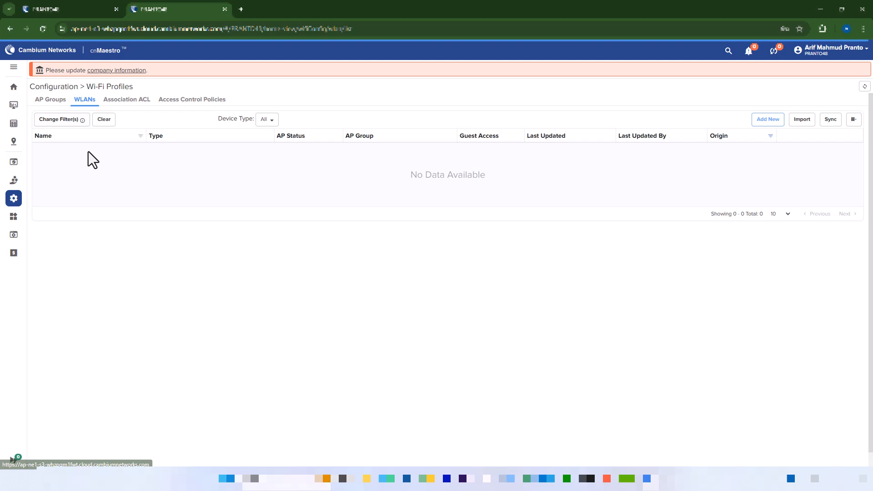
pyautogui.moveTo(379, 184)
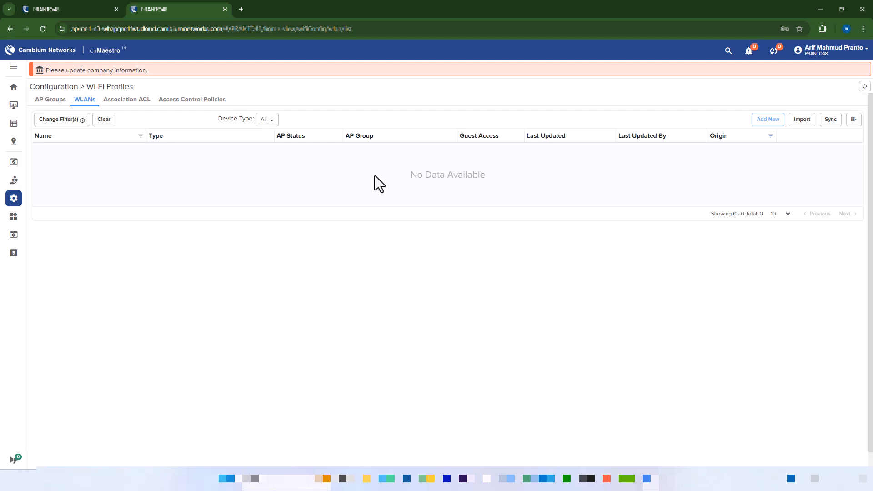
pyautogui.click(767, 120)
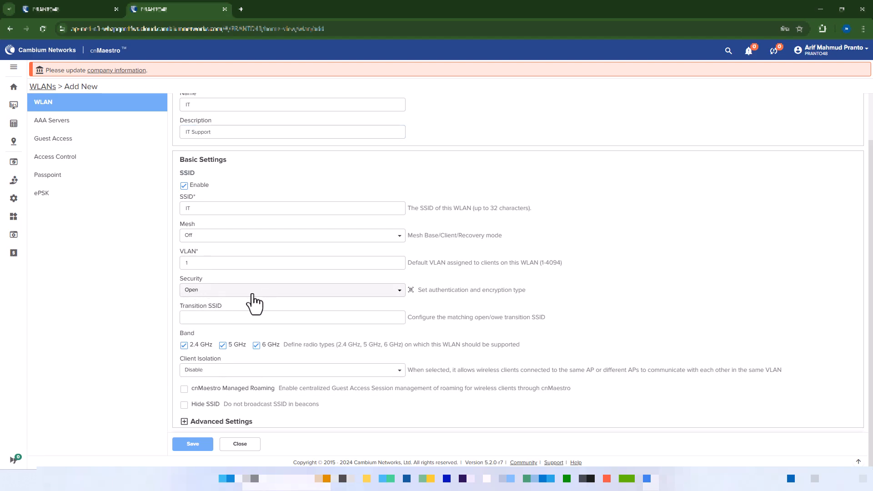
pyautogui.moveTo(262, 363)
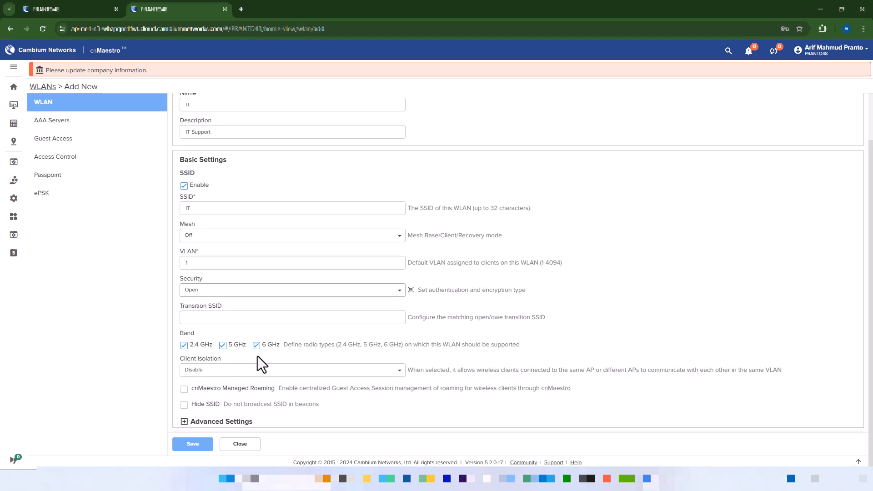
pyautogui.click(221, 422)
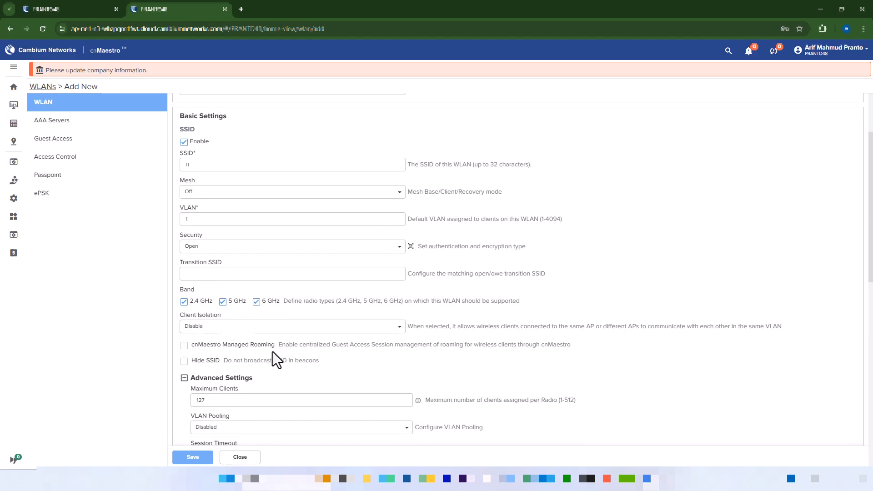
pyautogui.scroll(-3)
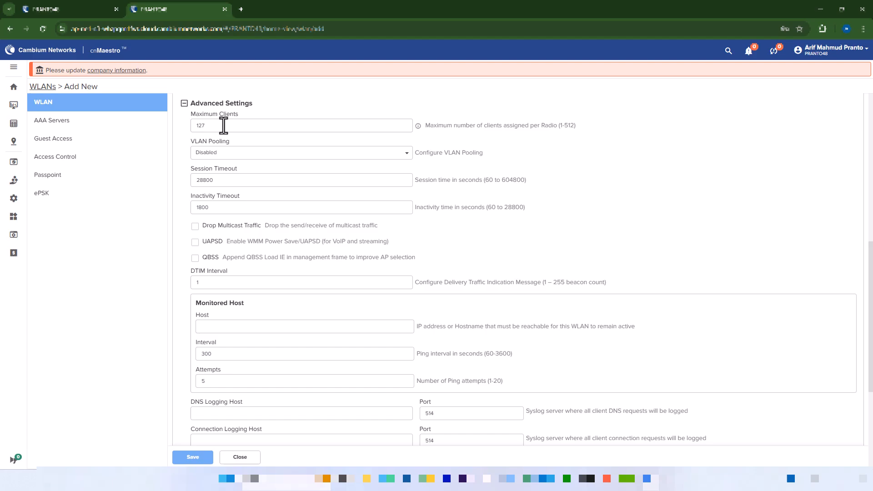
pyautogui.moveTo(230, 210)
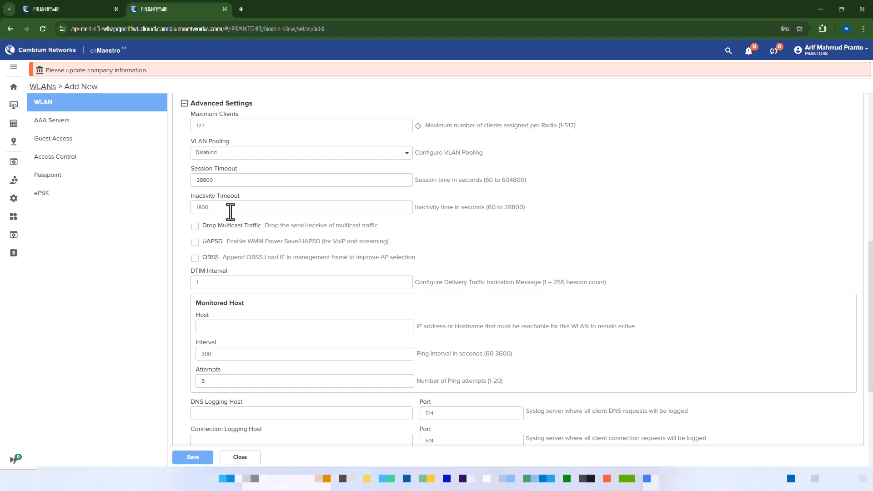
pyautogui.scroll(-3)
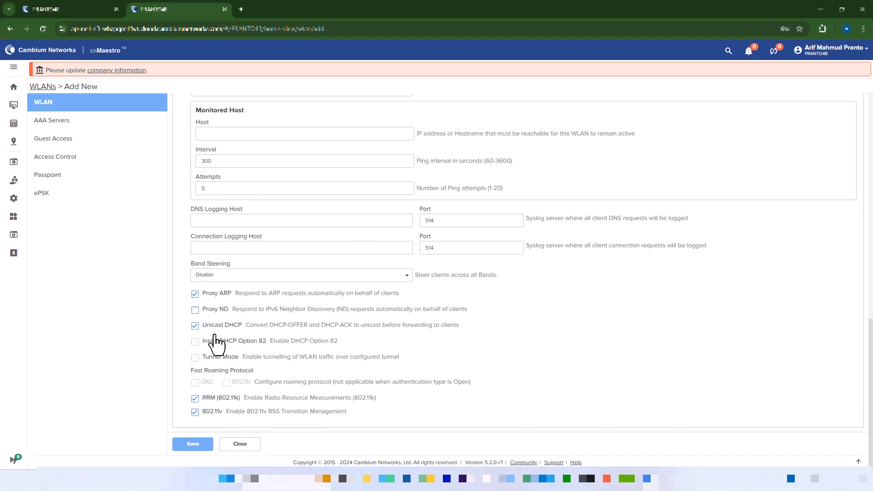
pyautogui.click(192, 444)
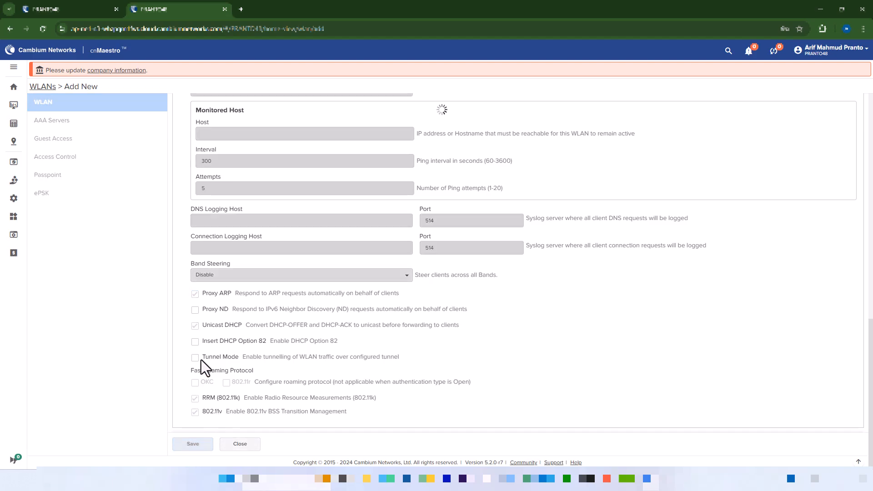
pyautogui.click(193, 444)
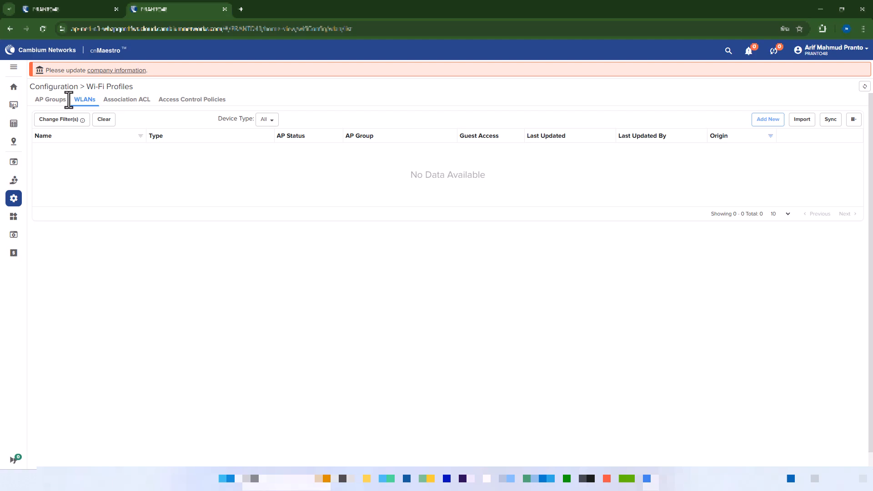
# Add EasyPass portal 'ITSupportBD' as Voucher type and save it
pyautogui.click(13, 87)
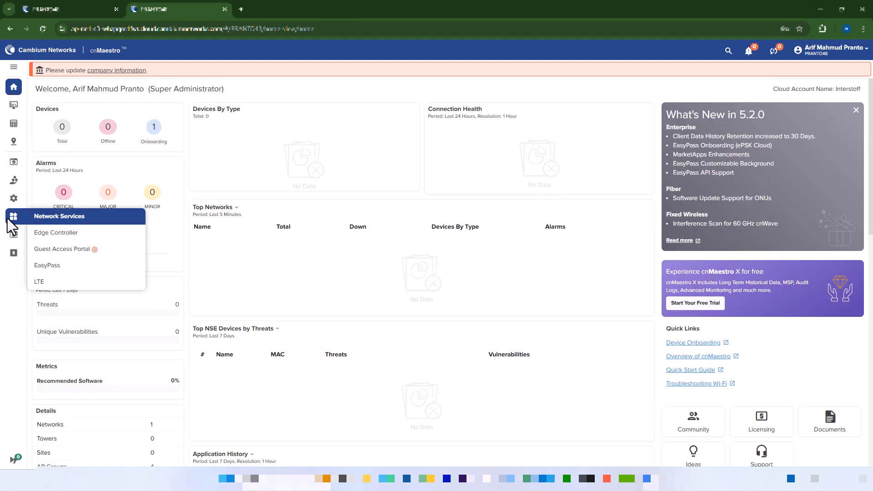
pyautogui.moveTo(46, 265)
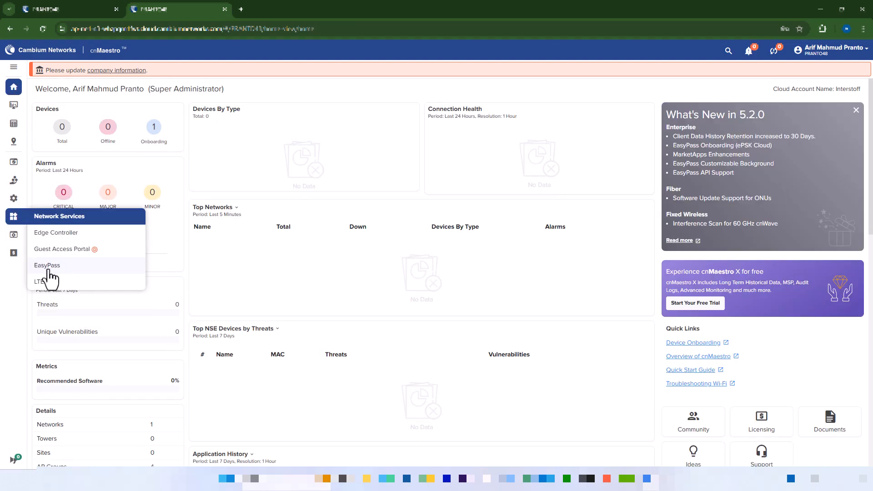
pyautogui.click(47, 265)
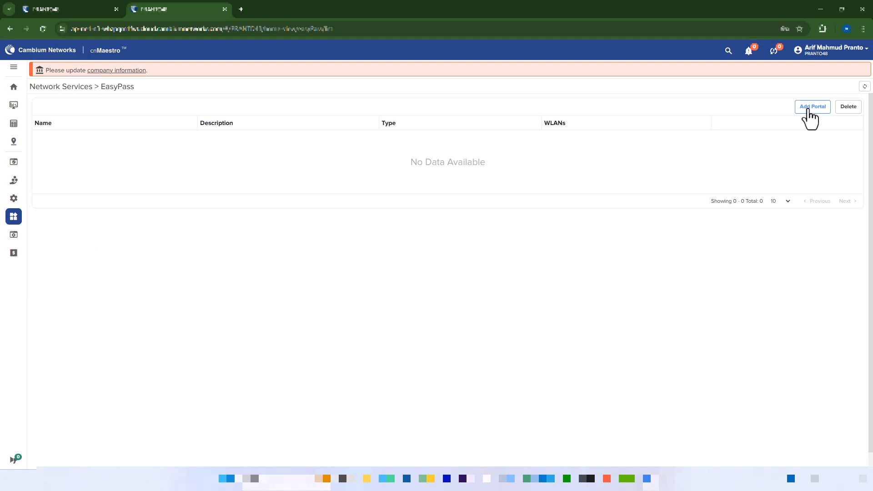
pyautogui.click(812, 107)
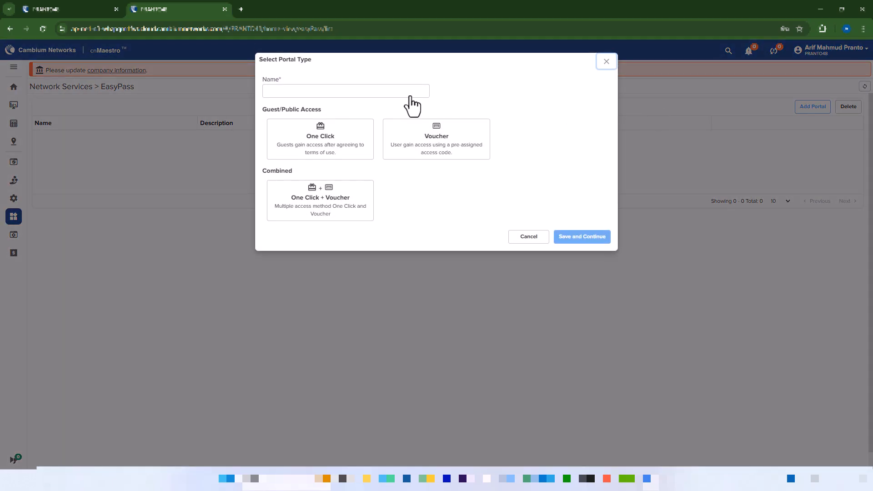
pyautogui.click(345, 91)
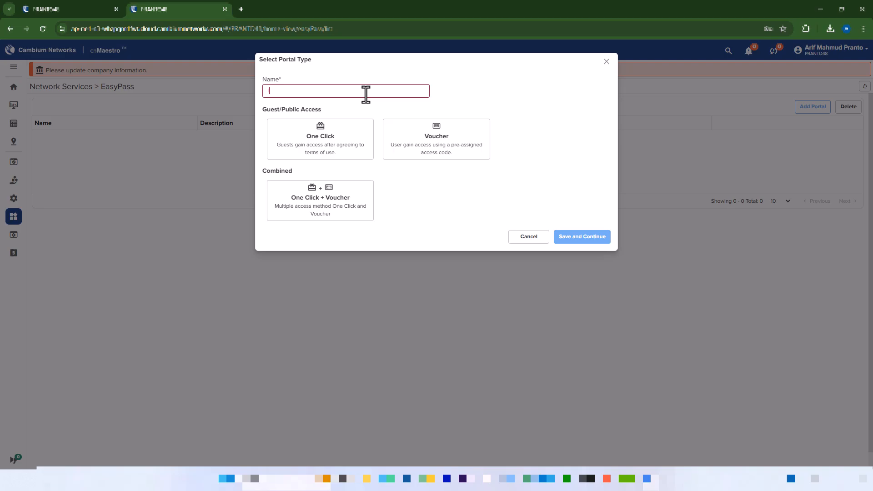
pyautogui.write('ITSu')
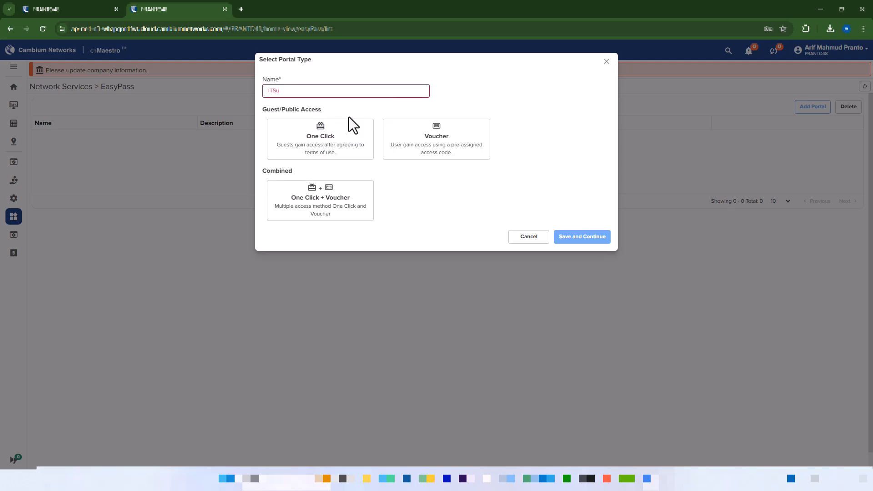
pyautogui.click(437, 139)
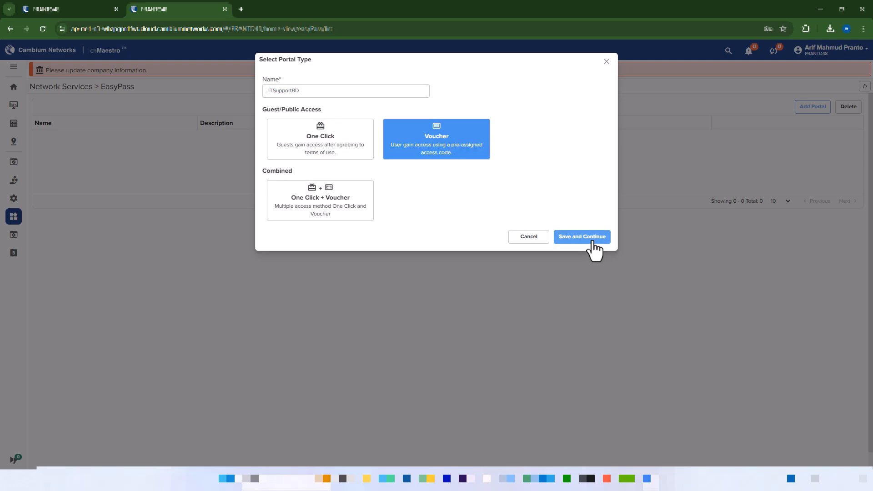
pyautogui.click(581, 237)
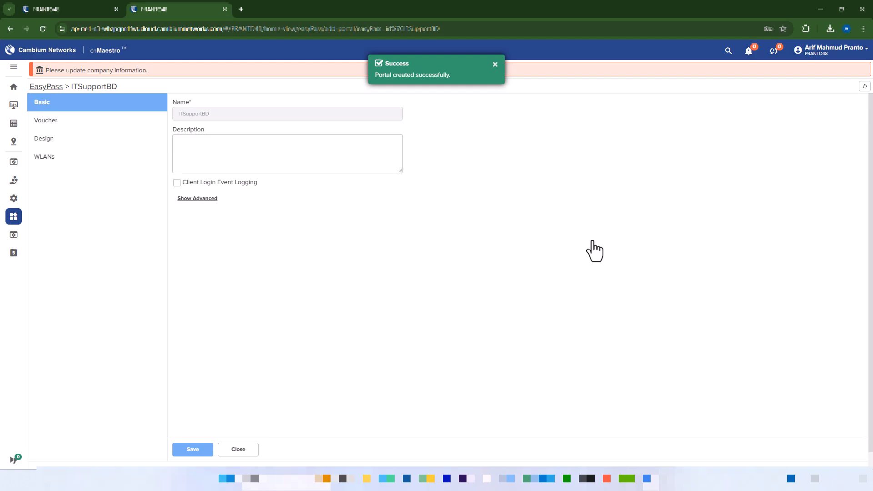
# Give the '1 Day Wifi Voucher' plan quantity 20 and 1 Day session expiry
pyautogui.click(45, 120)
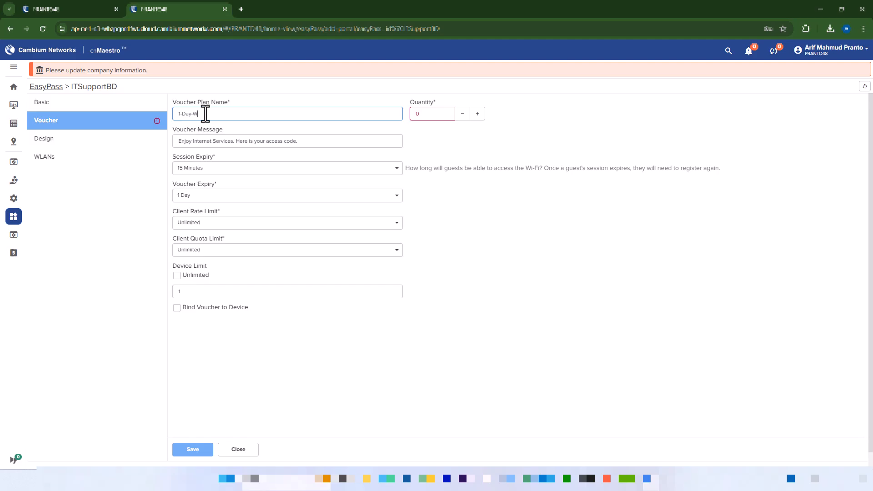
pyautogui.write('Wifi-Voucher')
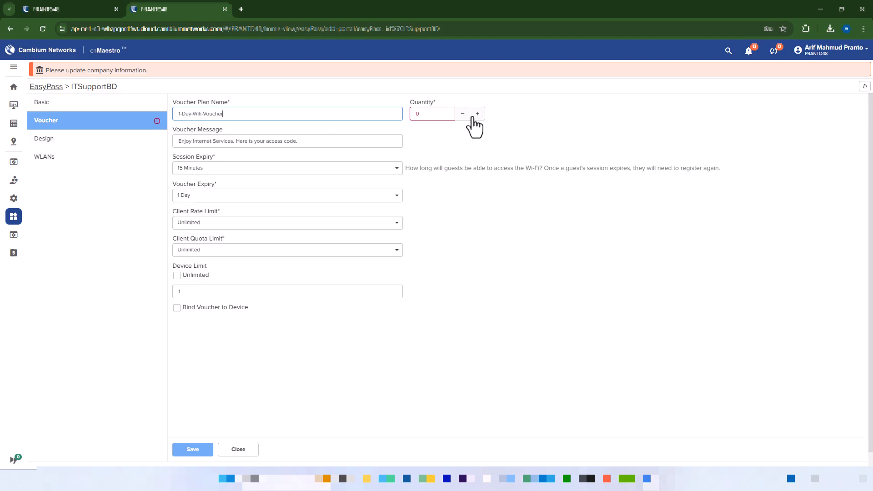
pyautogui.click(432, 113)
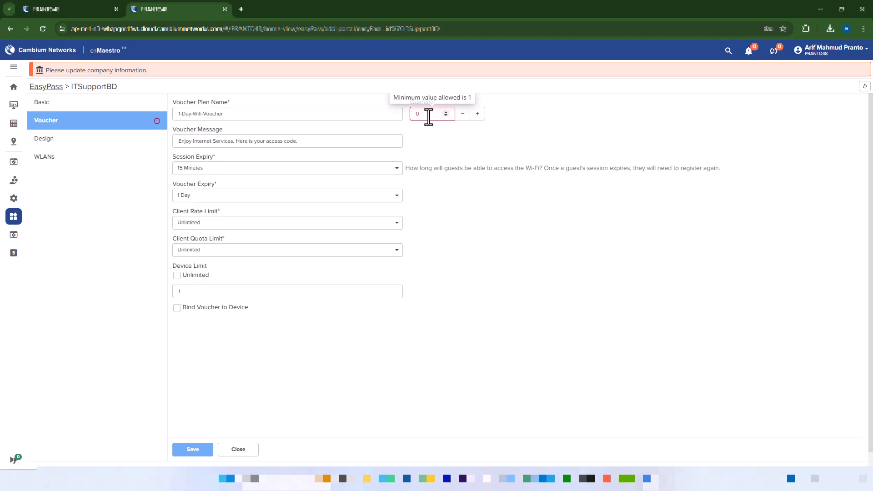
pyautogui.write('20')
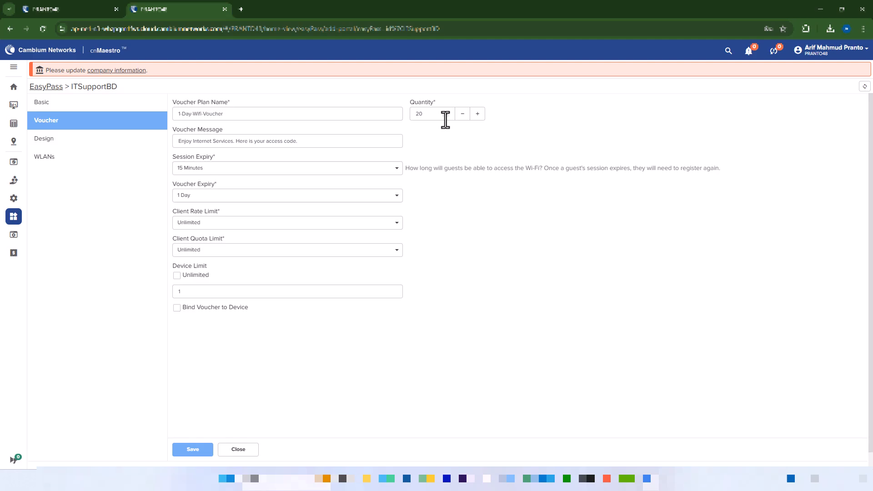
pyautogui.moveTo(204, 149)
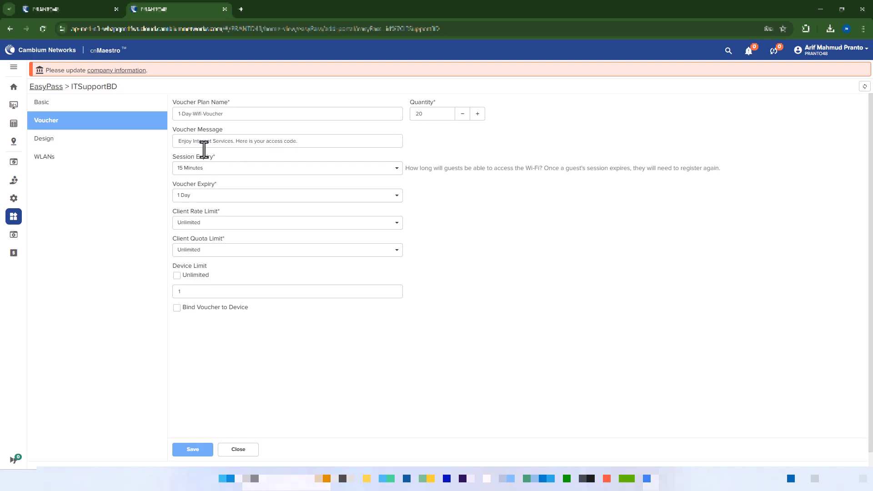
pyautogui.click(287, 168)
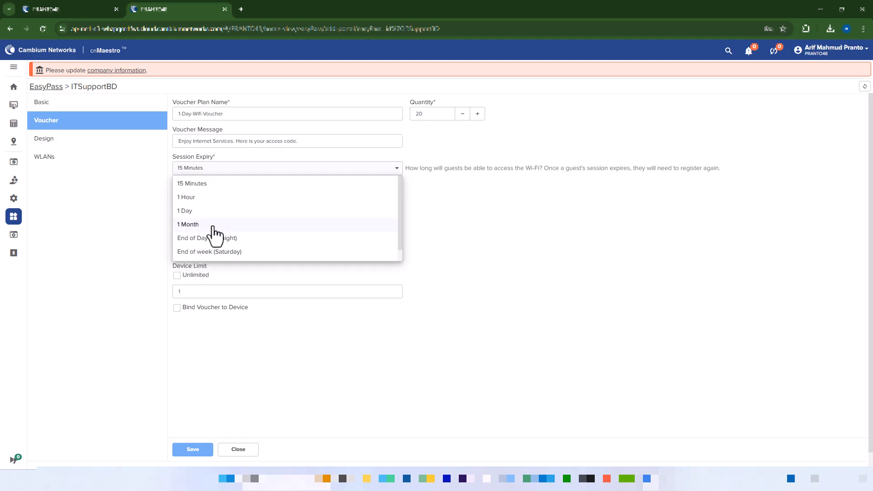
pyautogui.click(185, 210)
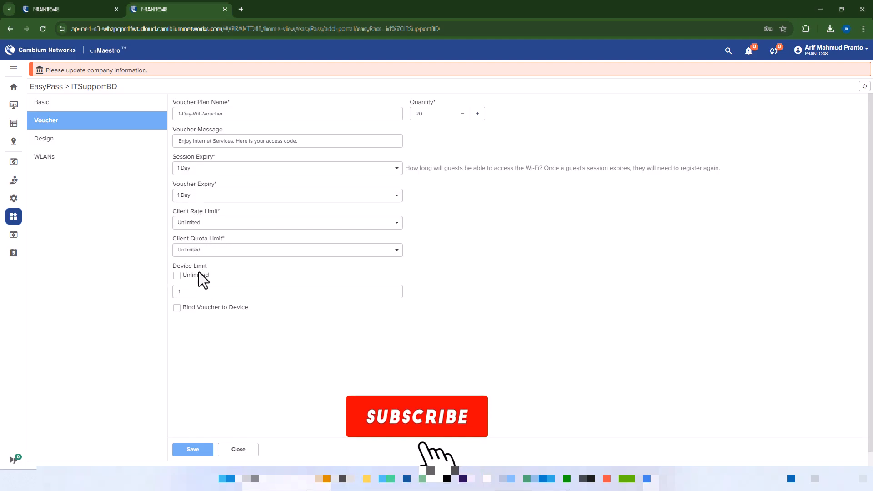
pyautogui.click(177, 307)
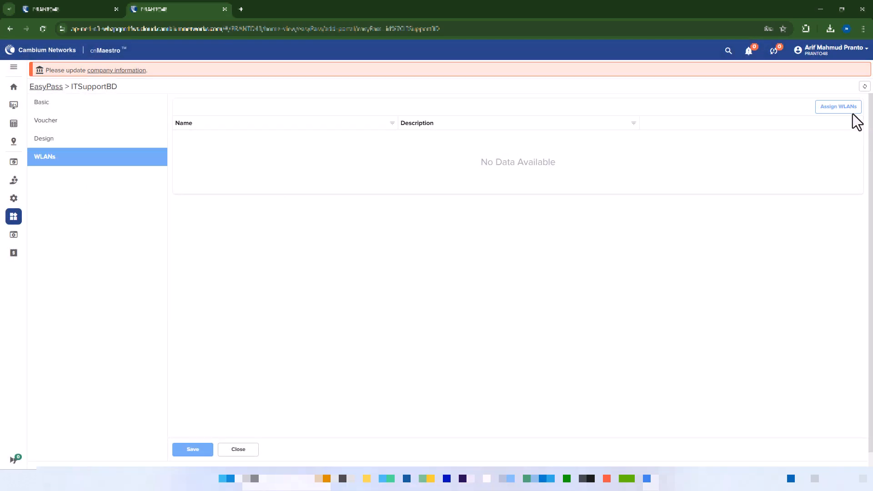
# Assign the IT WLAN to ITSupportBD and export valid vouchers as PDF
pyautogui.click(838, 106)
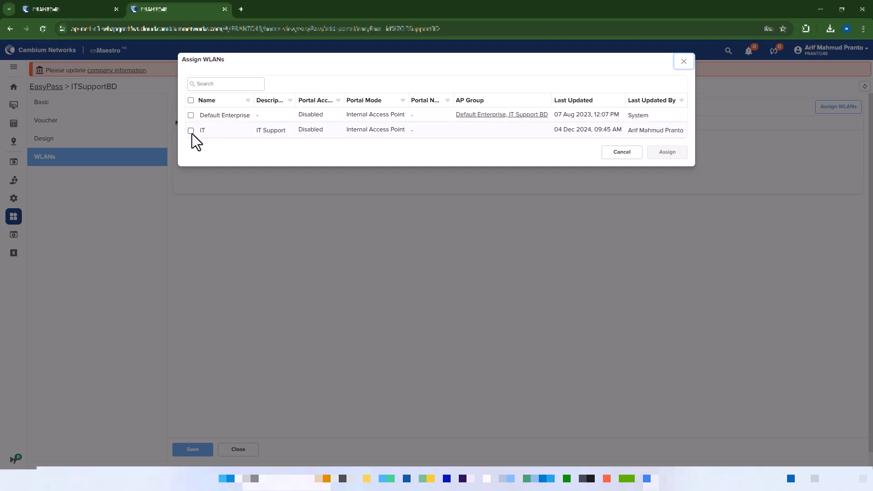
pyautogui.click(191, 130)
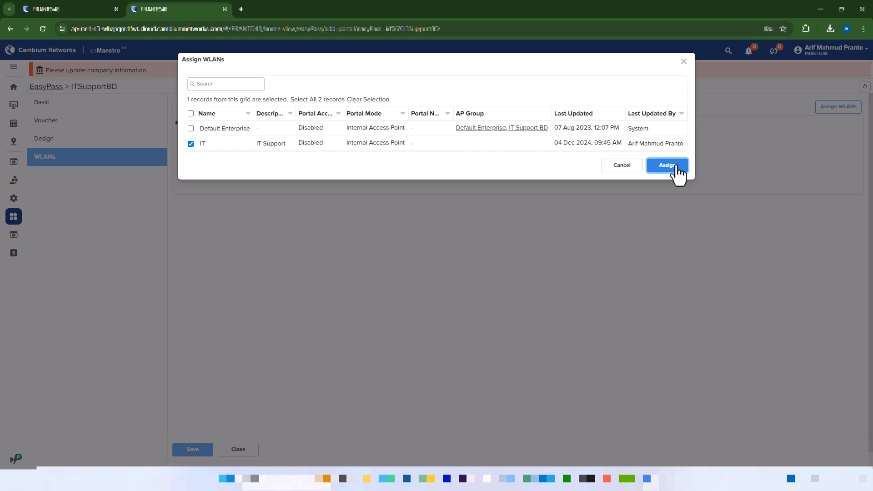
pyautogui.click(667, 165)
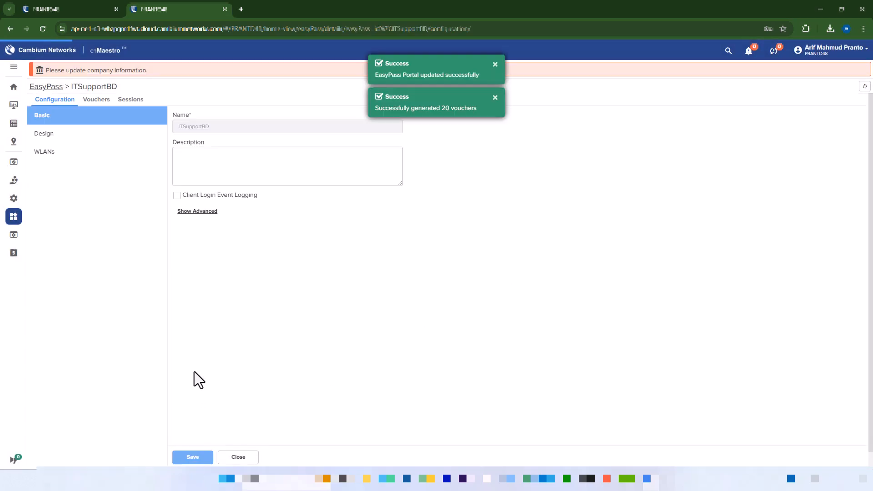
pyautogui.moveTo(99, 111)
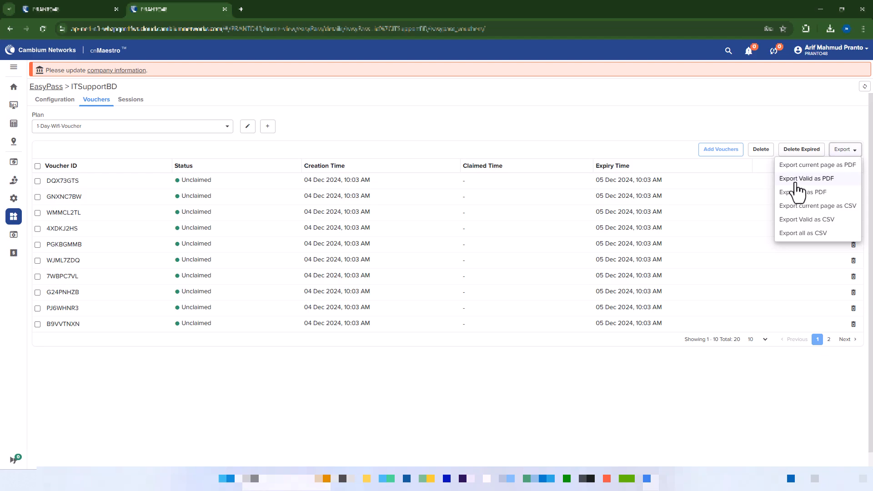
pyautogui.click(802, 192)
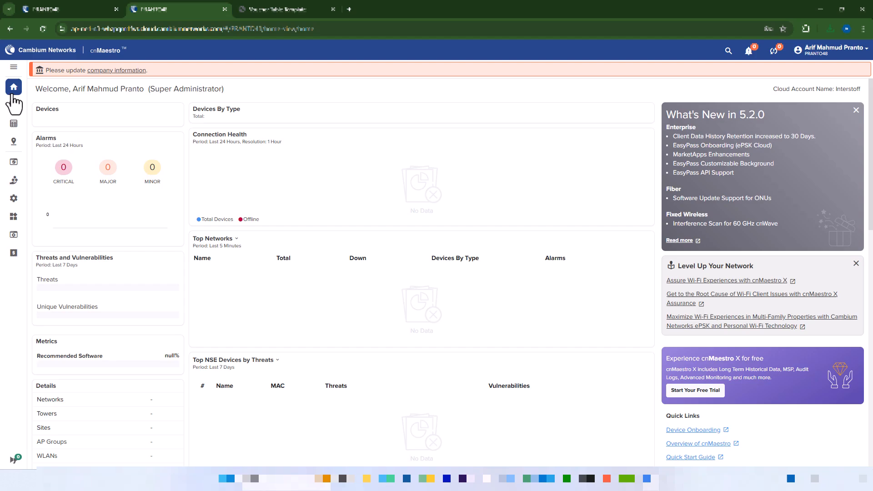
pyautogui.click(13, 105)
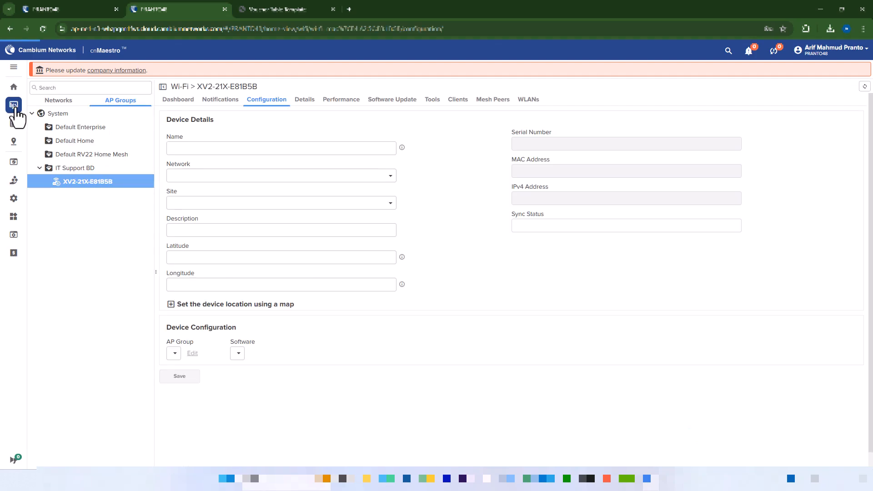
# Assign WLAN IT to the IT Support BD AP group, push it, and view the voucher PDF
pyautogui.click(76, 168)
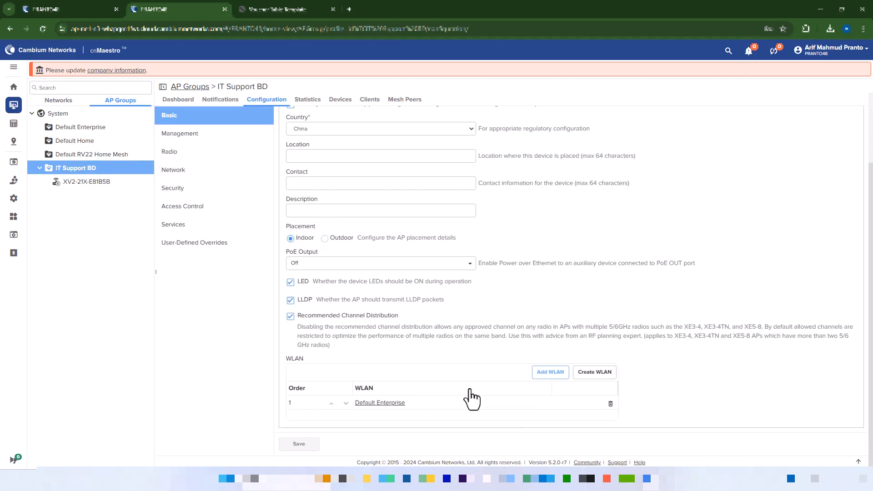
pyautogui.click(550, 372)
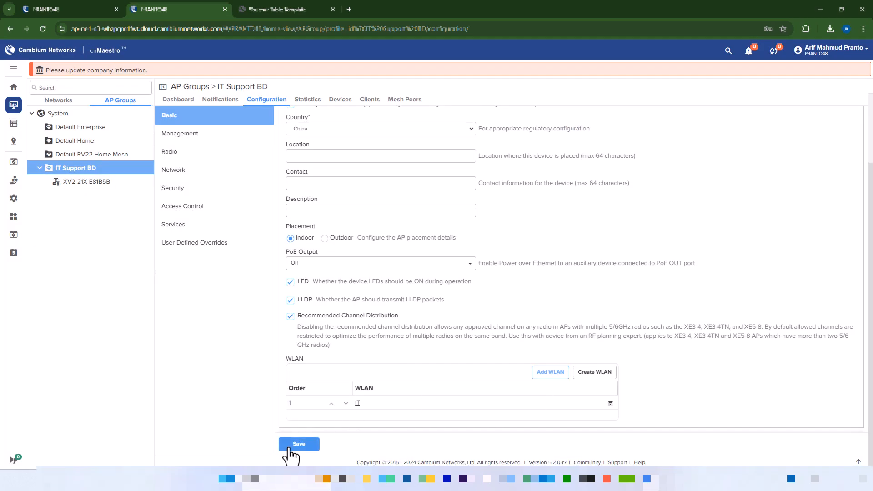
pyautogui.click(299, 444)
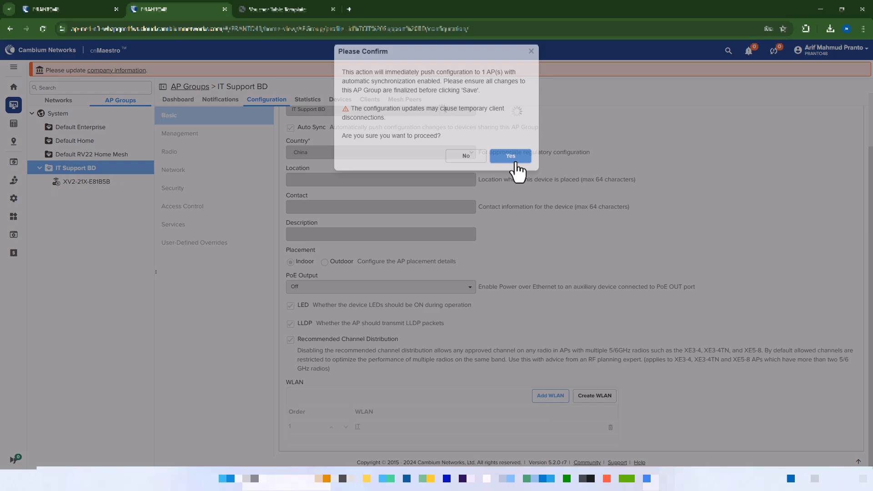
pyautogui.click(510, 155)
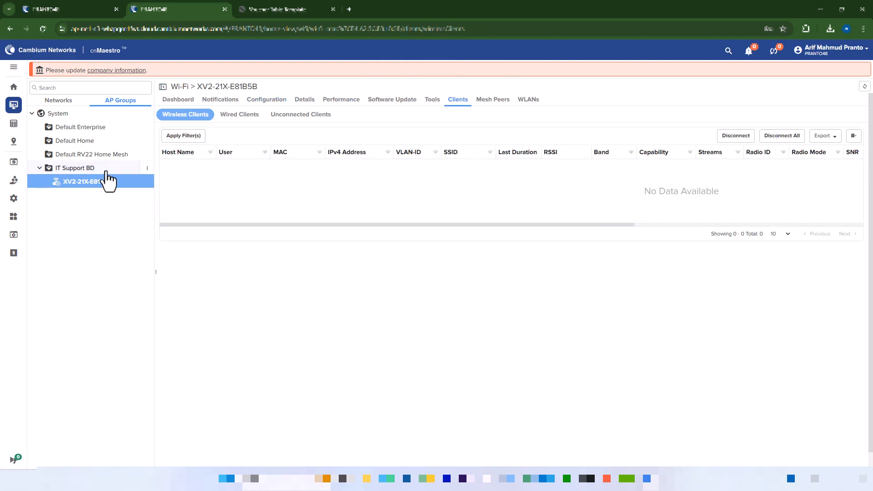
pyautogui.click(273, 9)
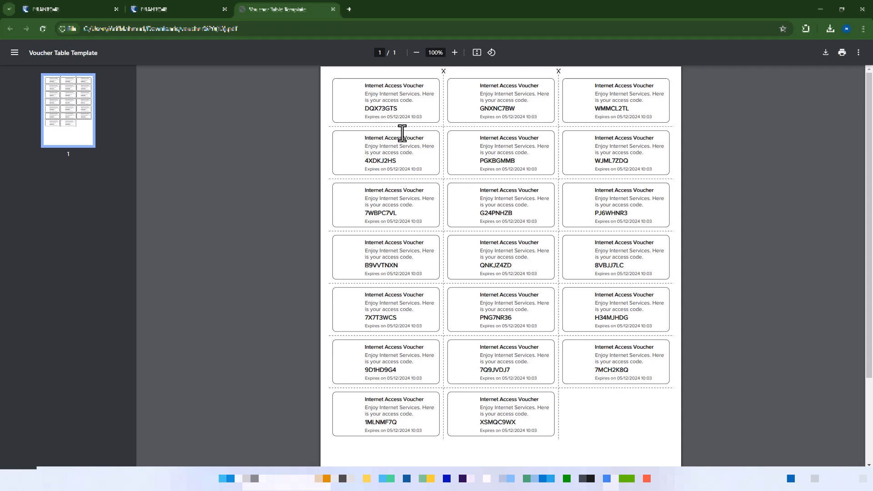
pyautogui.doubleClick(380, 109)
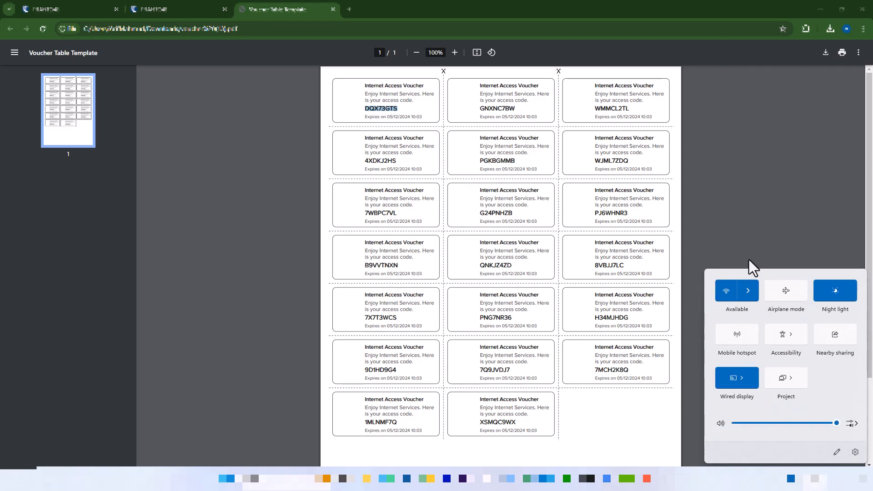
pyautogui.click(749, 290)
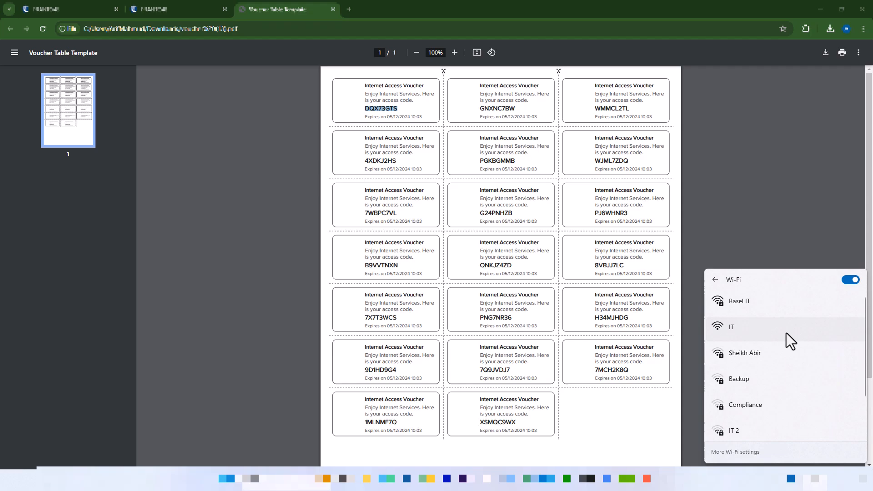
pyautogui.click(731, 327)
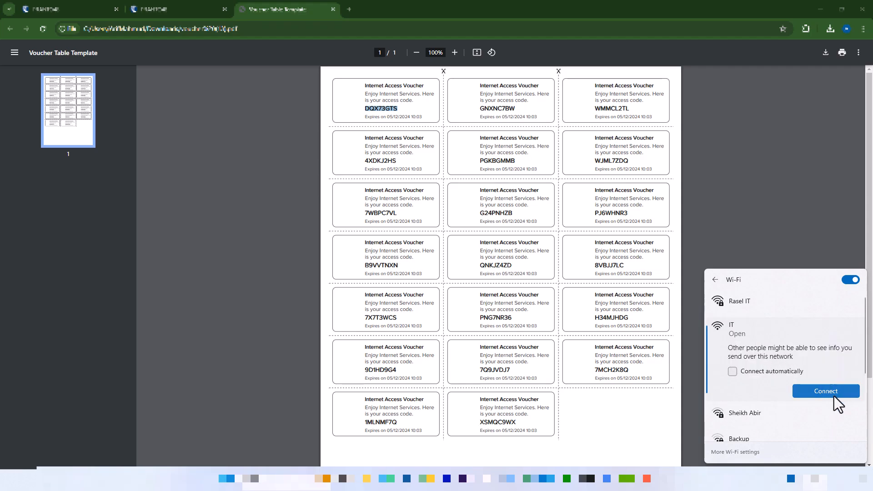
pyautogui.click(825, 390)
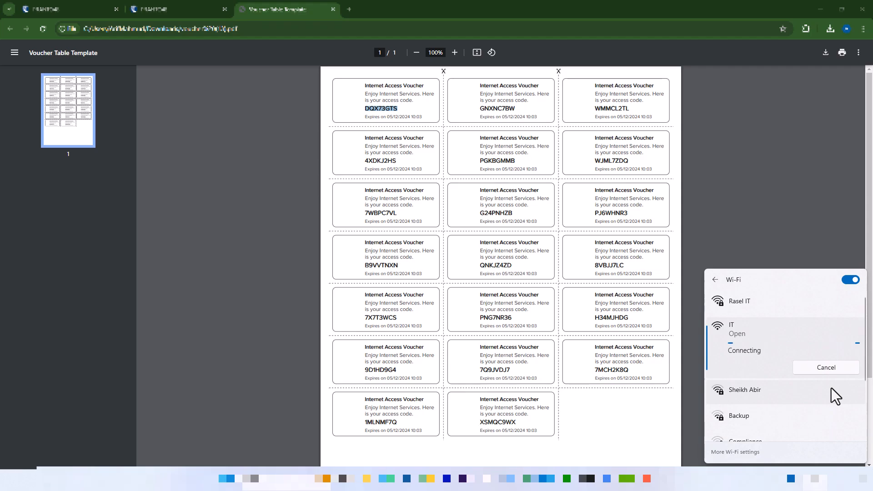
pyautogui.moveTo(810, 362)
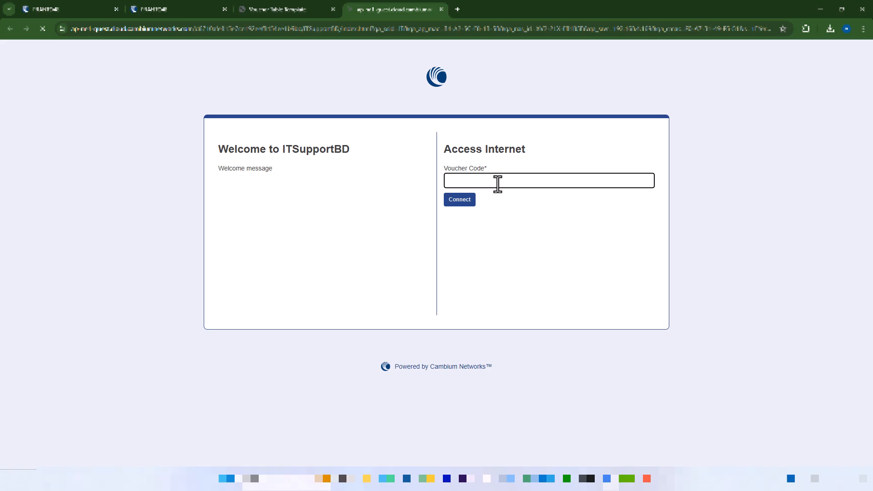
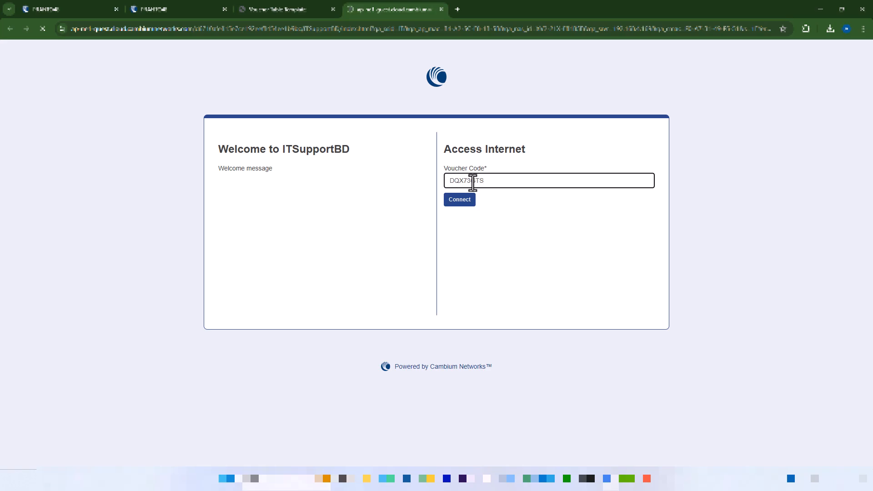